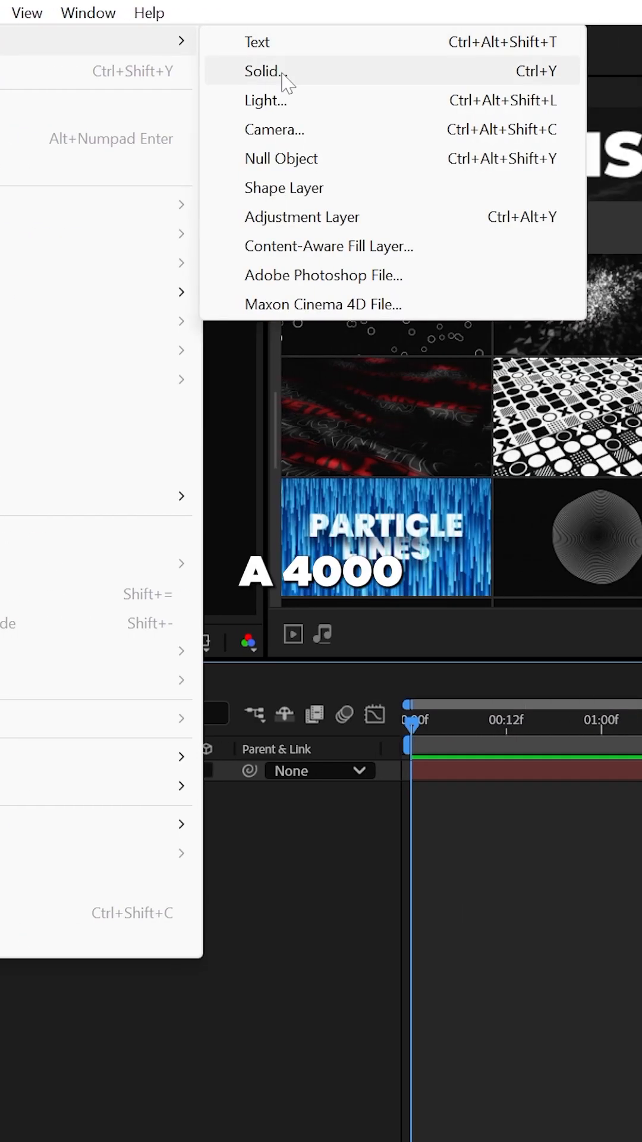
# Create a 4000×4000 black solid named Map and apply the Topographic Lines preset to it
pyautogui.click(262, 71)
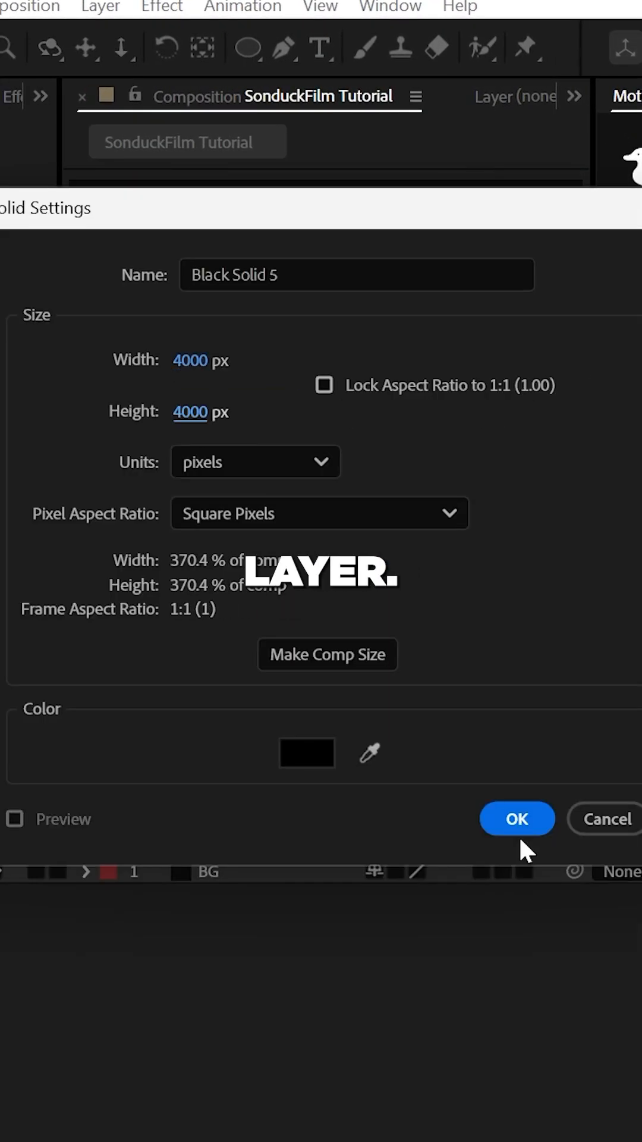
pyautogui.click(516, 818)
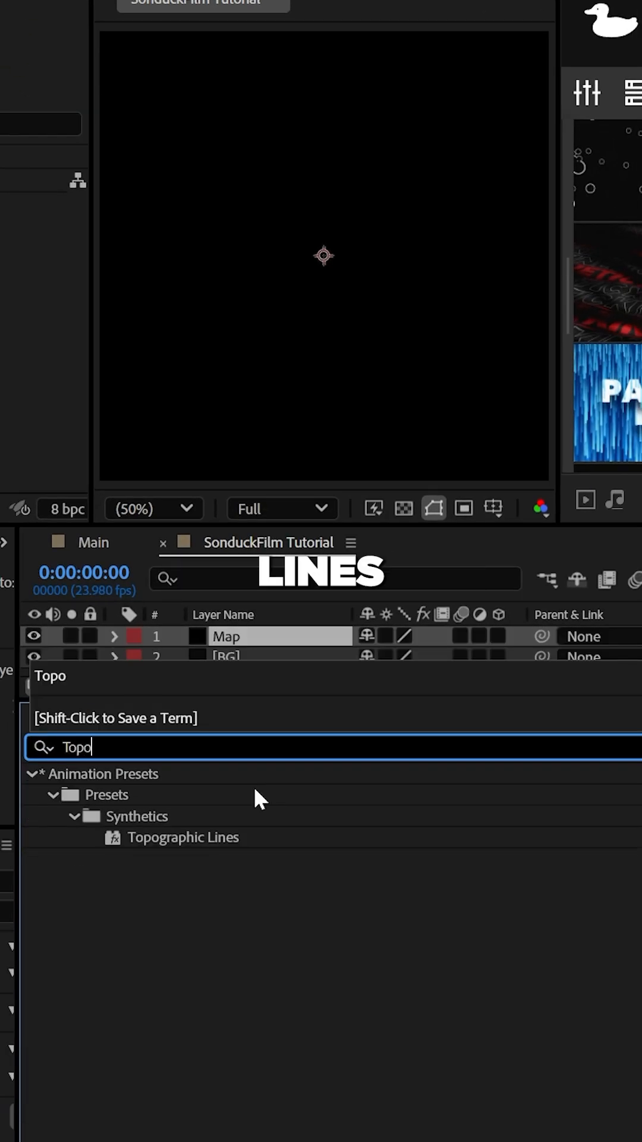
pyautogui.doubleClick(183, 837)
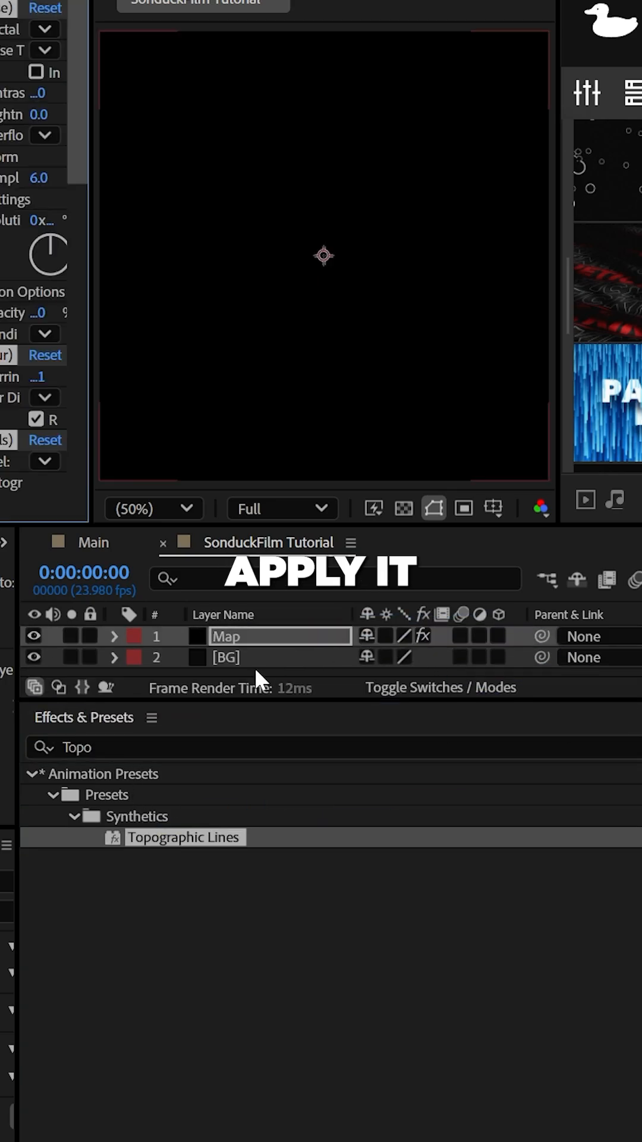
pyautogui.click(333, 913)
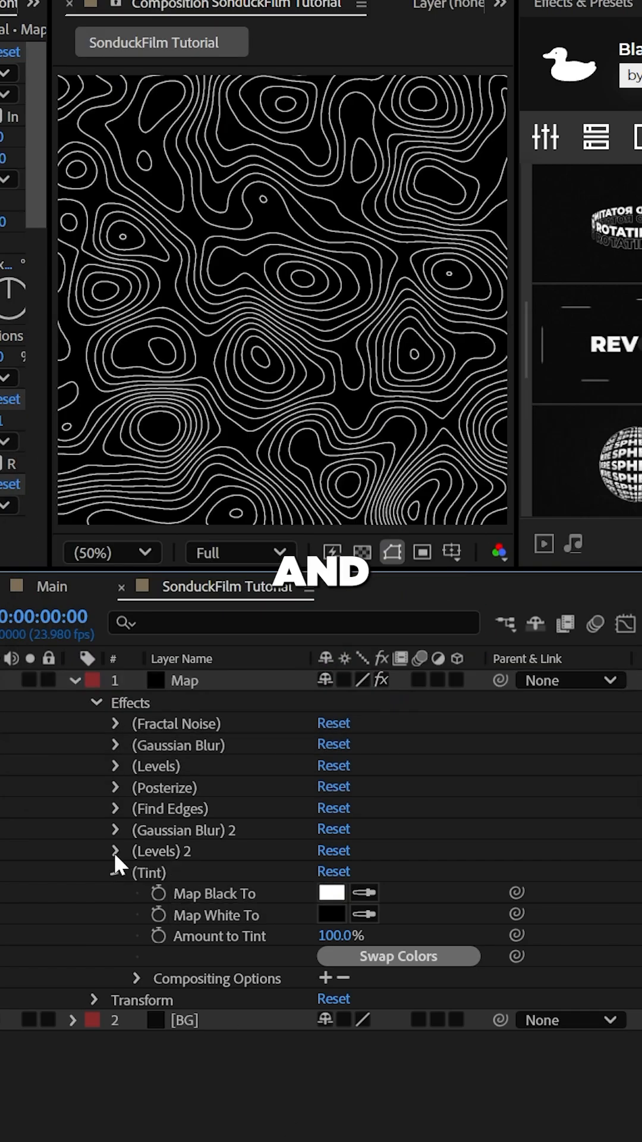
# Retune Map's Fractal Noise to 160 contrast and −50 brightness for sparser contour rings
pyautogui.click(116, 723)
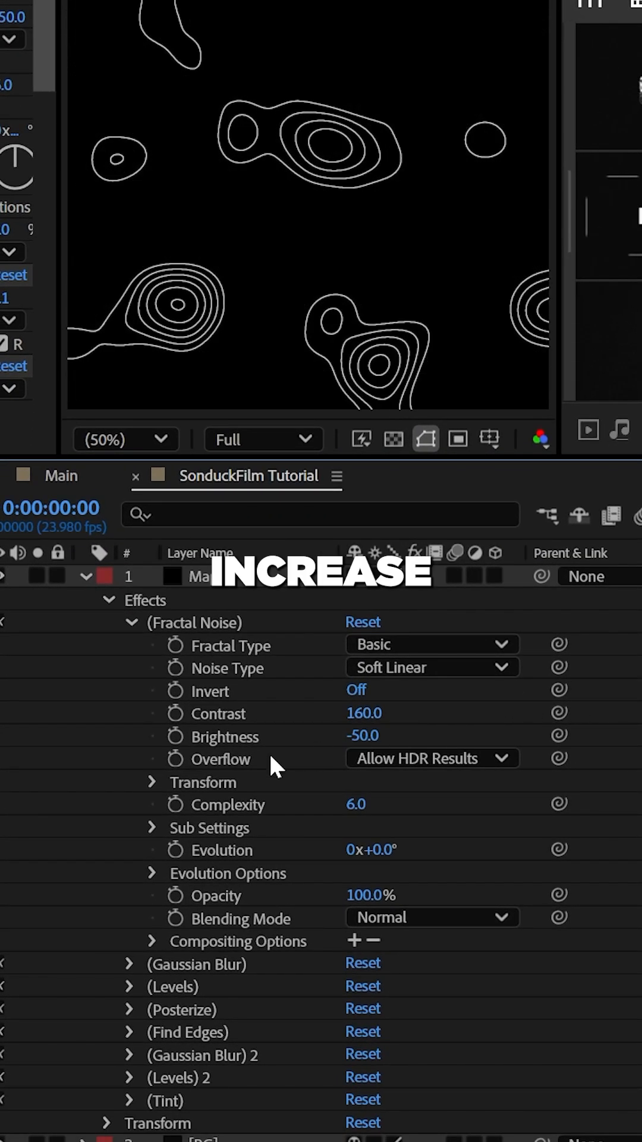
pyautogui.click(153, 782)
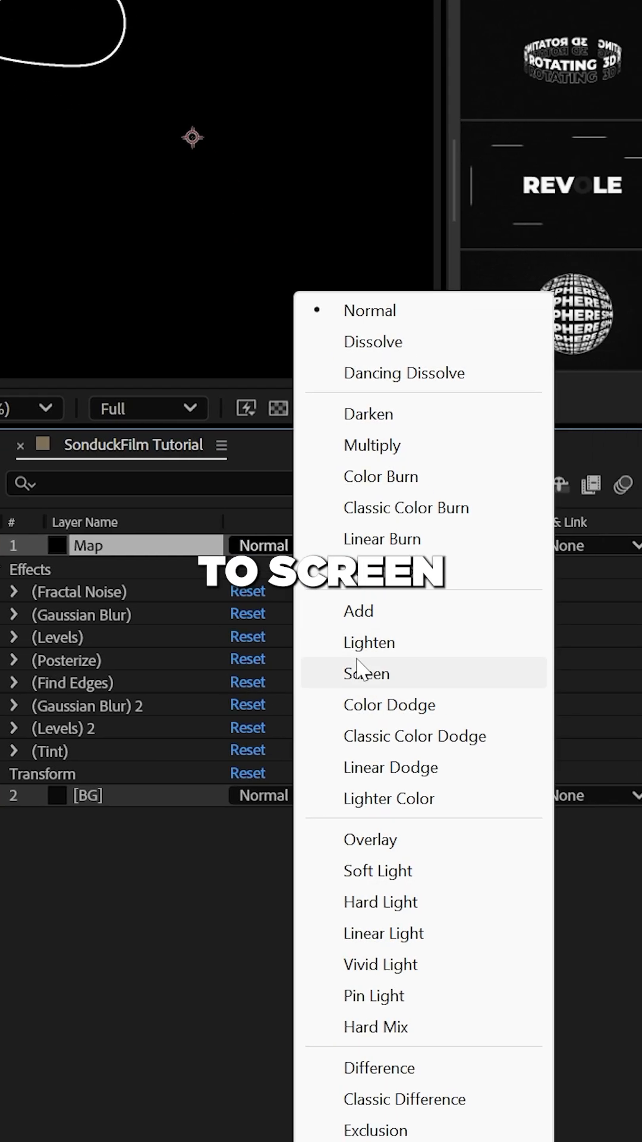
# Set the Map layer's blending mode to Screen
pyautogui.click(476, 531)
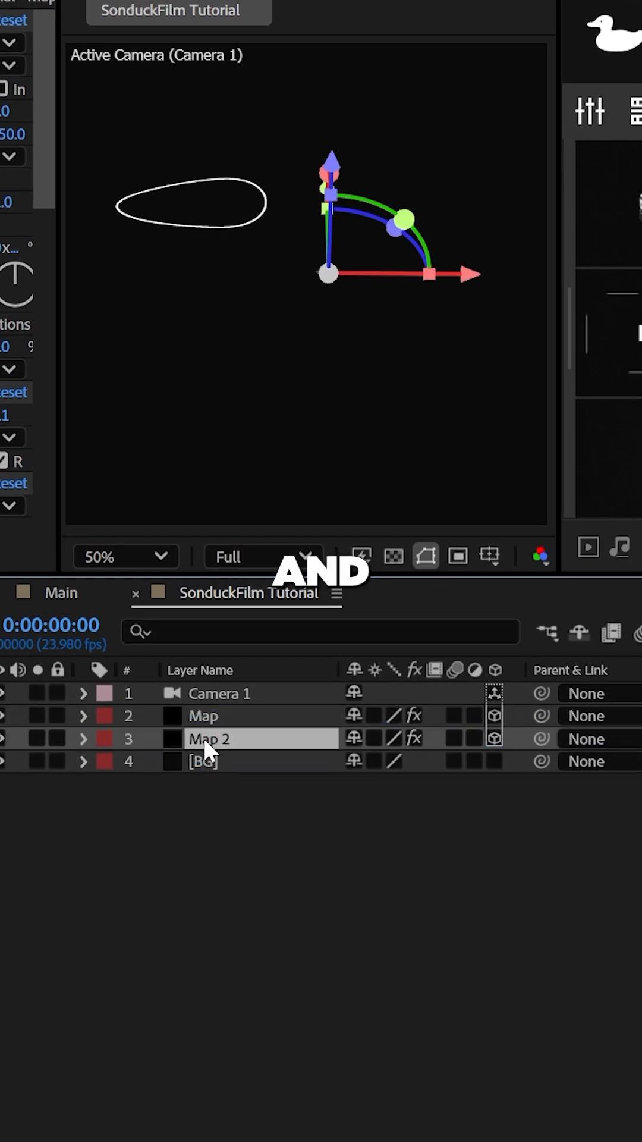
# Stagger the duplicated Map layers in Z depth and enable Camera 1's depth of field to blur distant contours
pyautogui.click(86, 738)
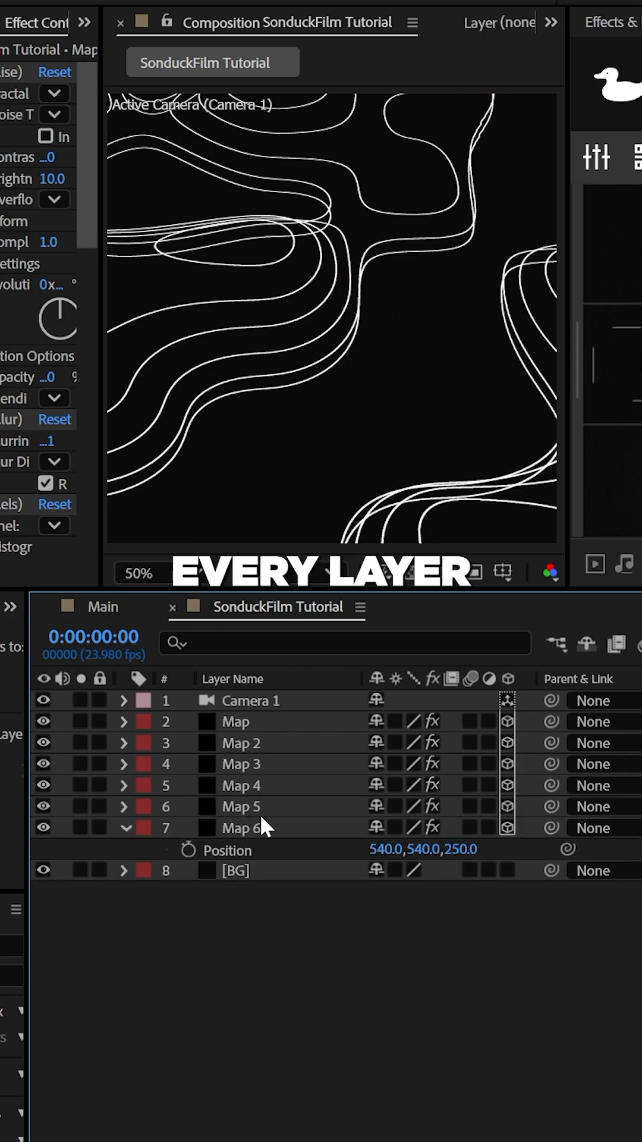
pyautogui.click(125, 699)
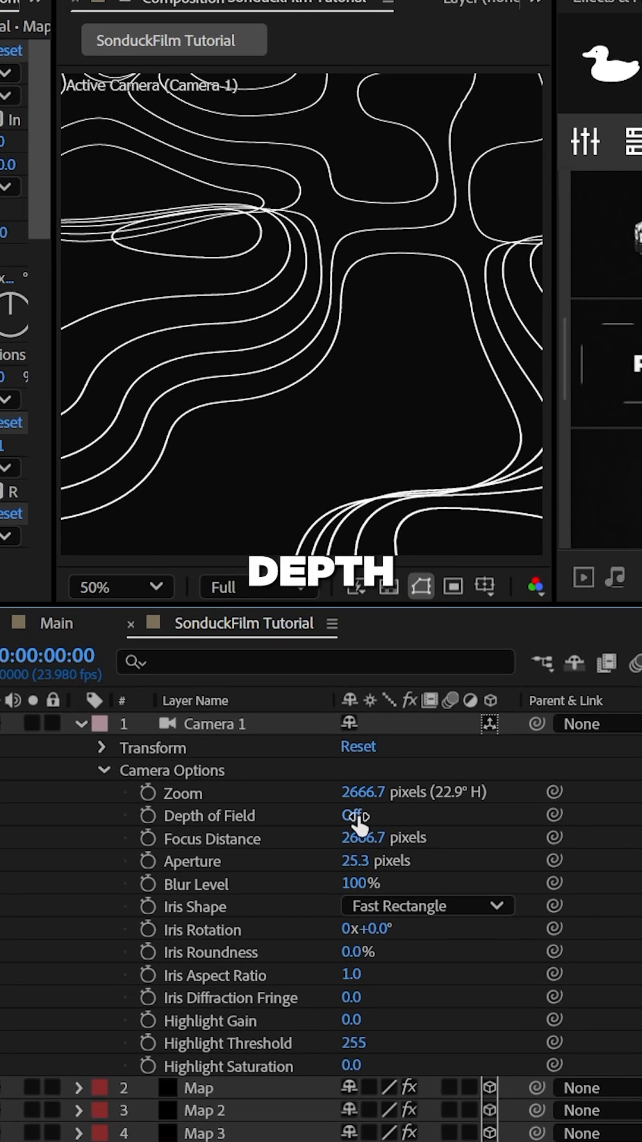
pyautogui.click(351, 814)
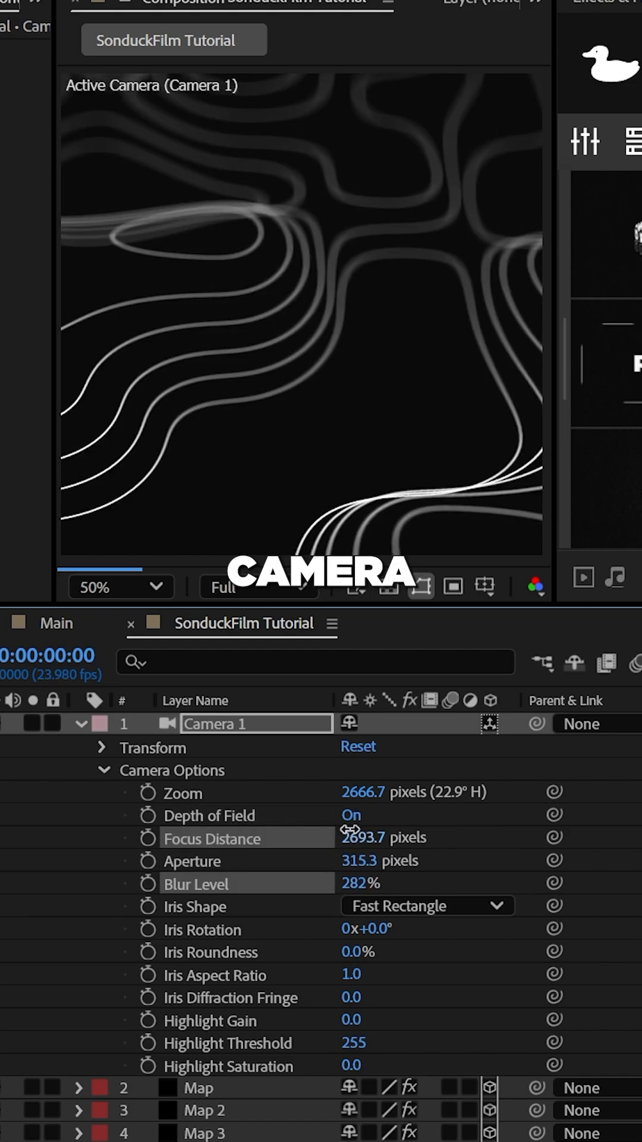